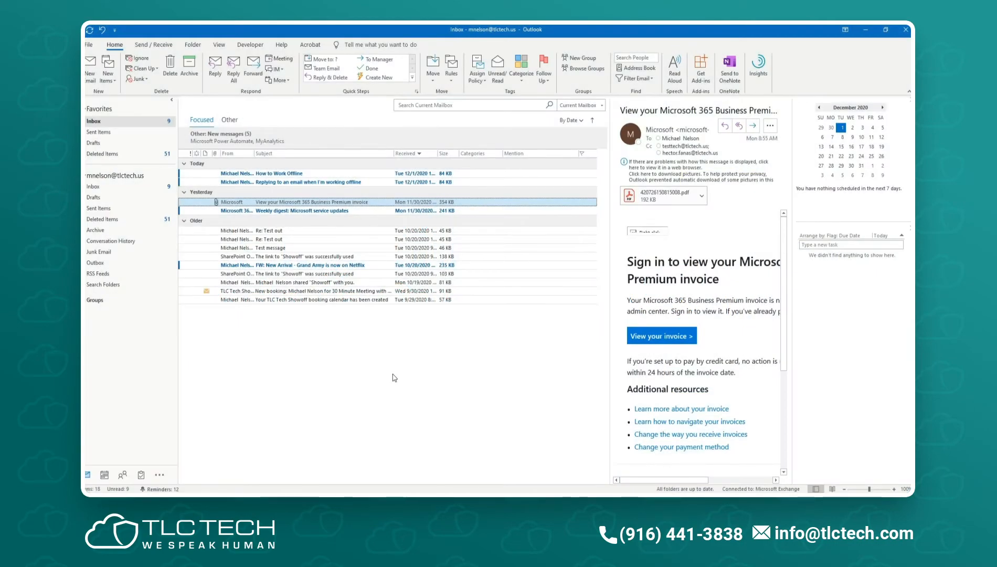
mouse_move(371, 393)
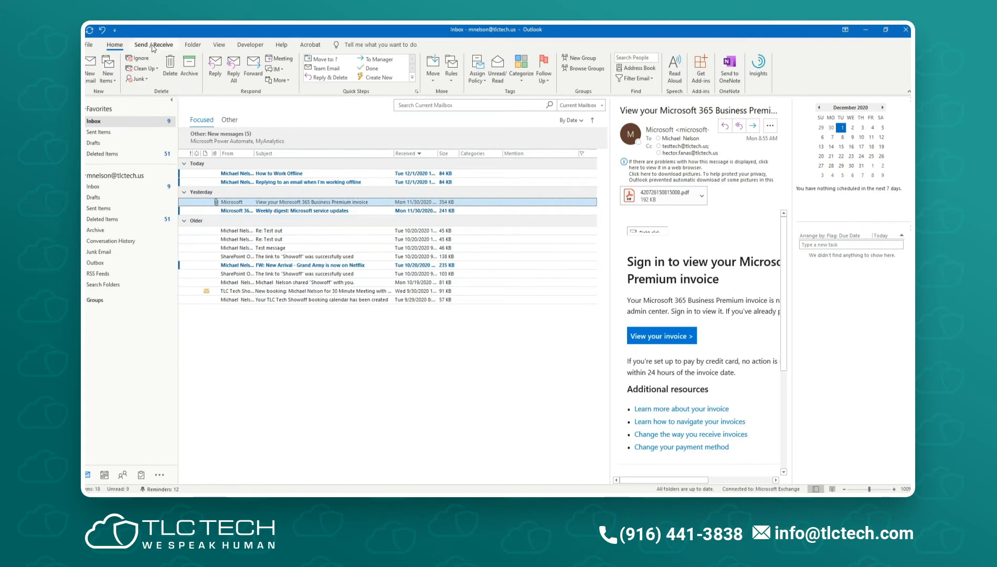
- Switch Outlook to Work Offline from the Send / Receive ribbon
left_click(153, 44)
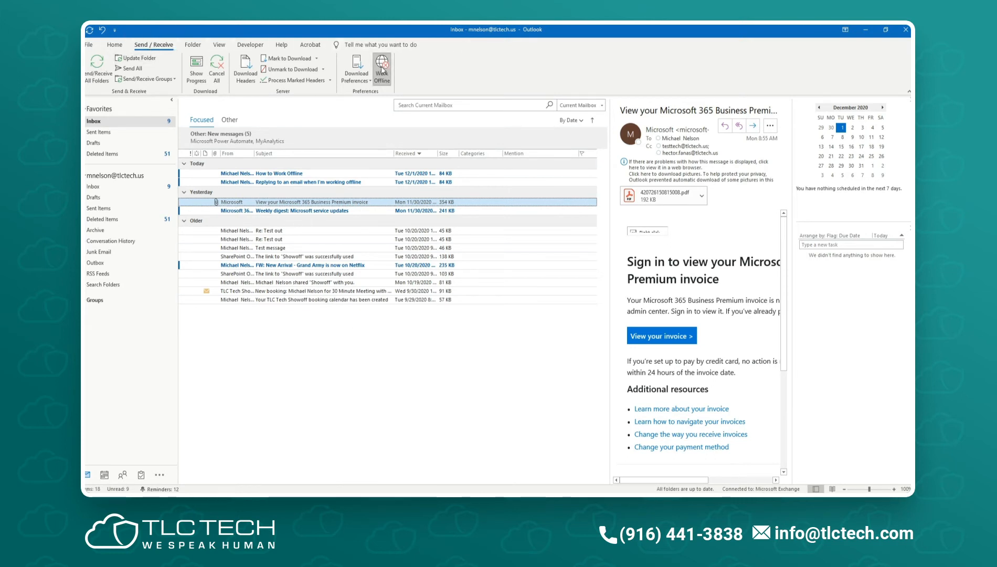
left_click(383, 69)
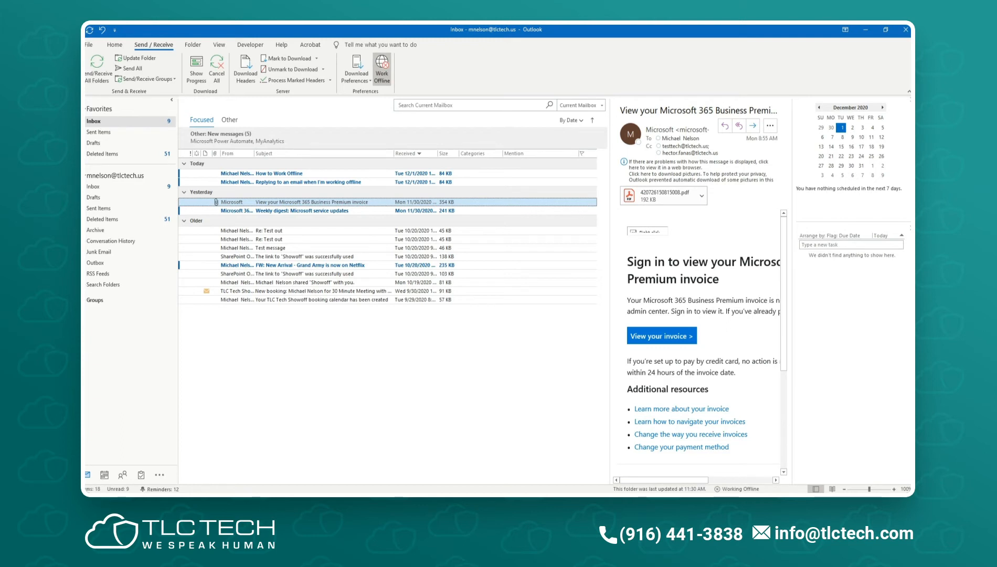
mouse_move(212, 357)
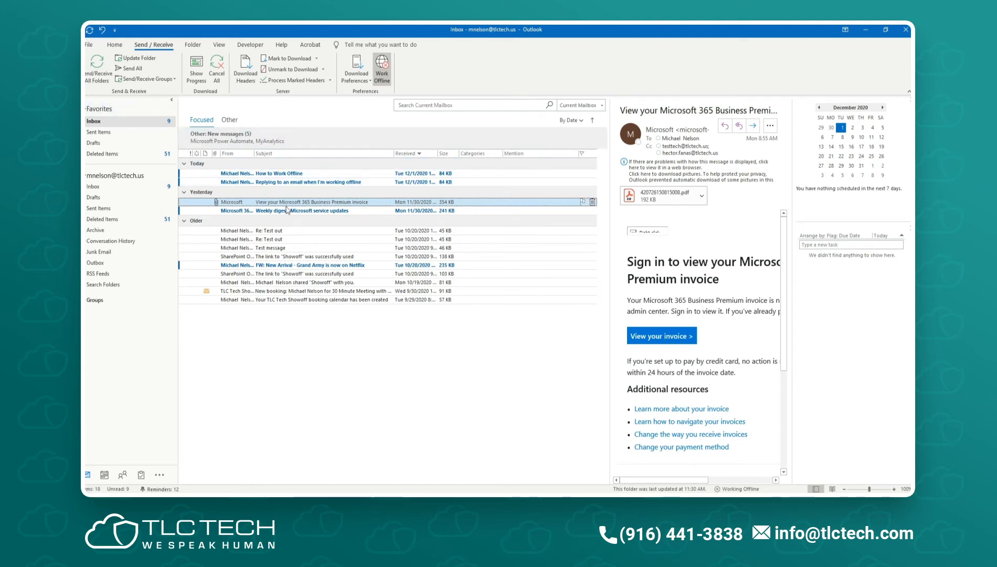
mouse_move(286, 198)
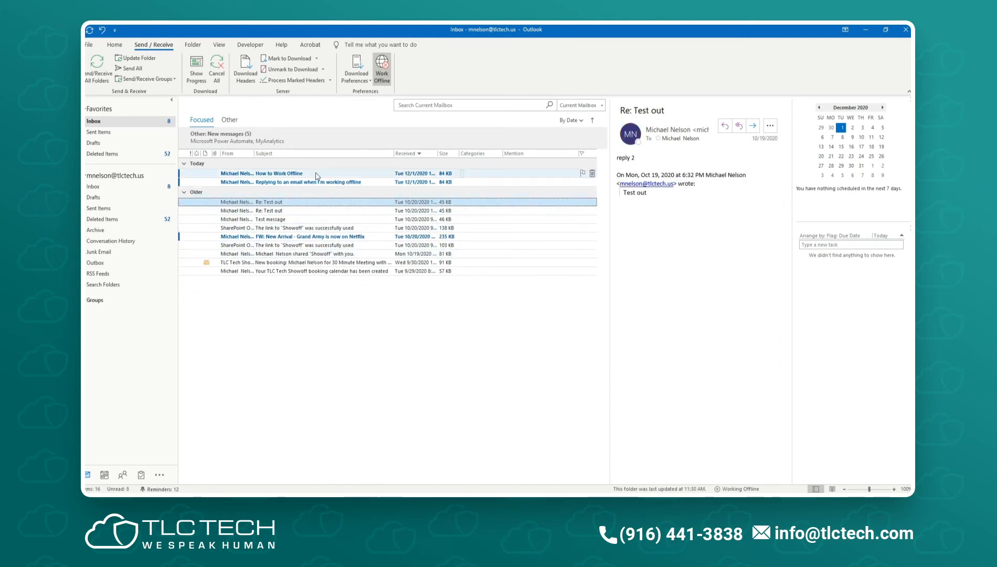
- Reply 'Reply to this' to the 'Replying to an email when I'm working offline' message
left_click(293, 181)
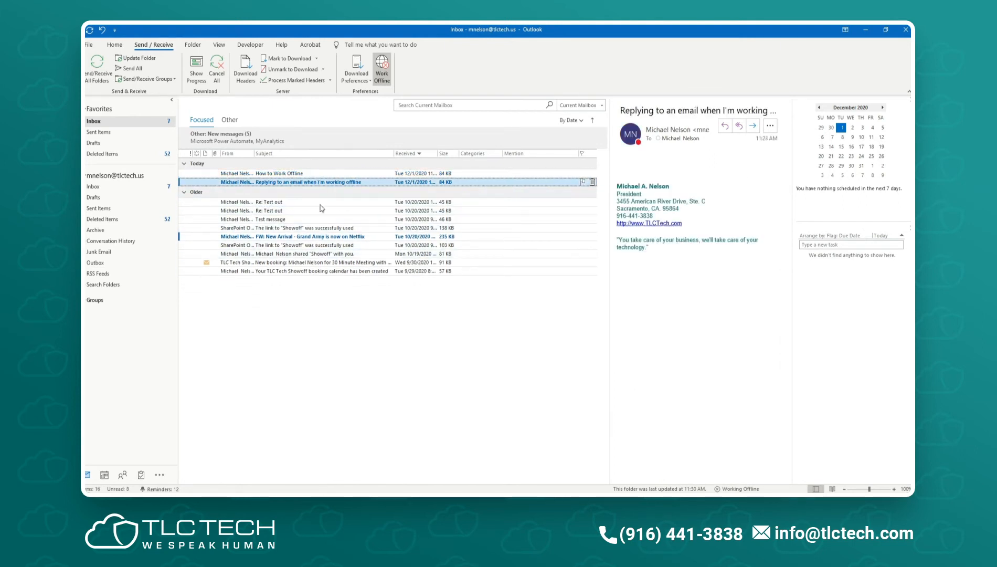
left_click(115, 44)
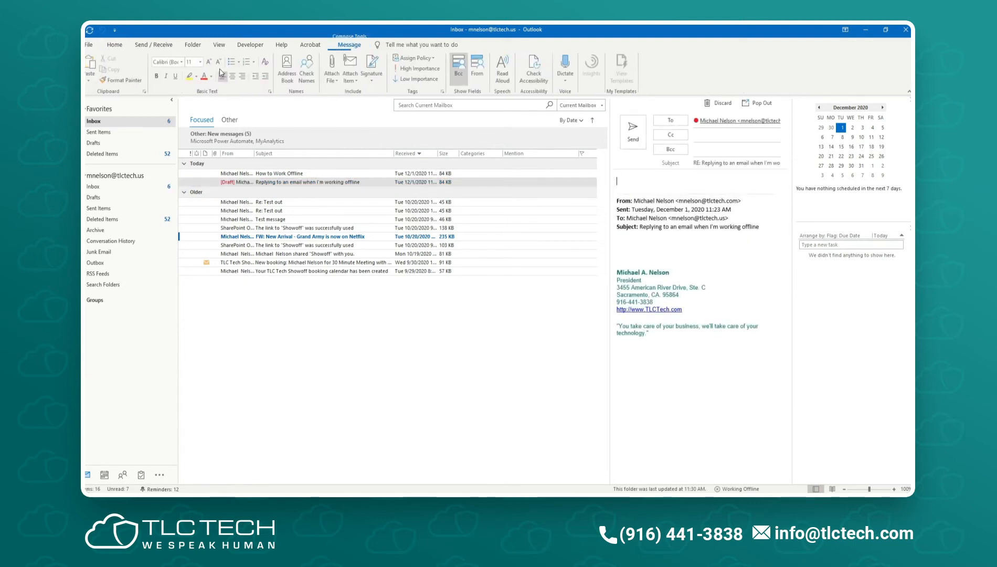
type("Reply to this")
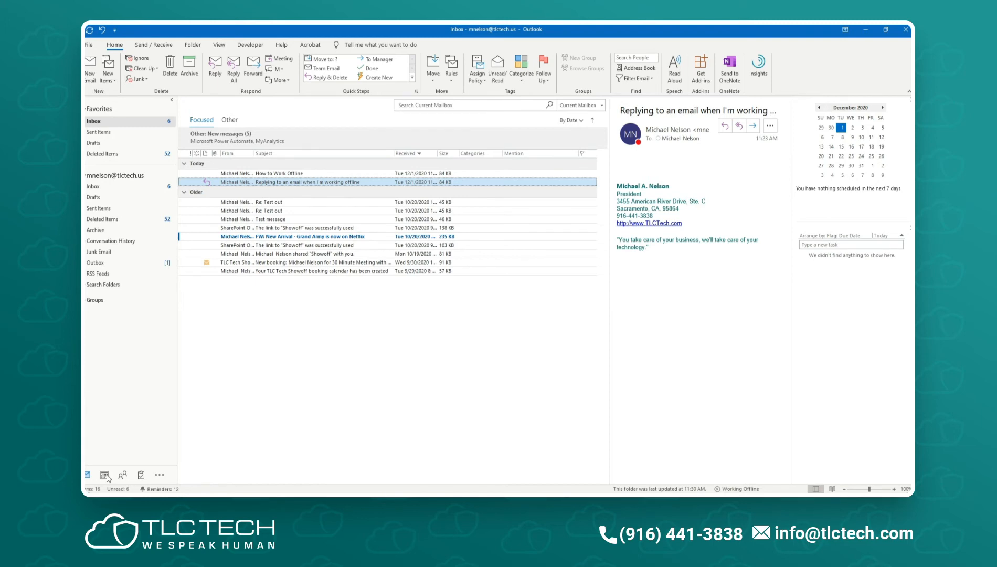
left_click(104, 474)
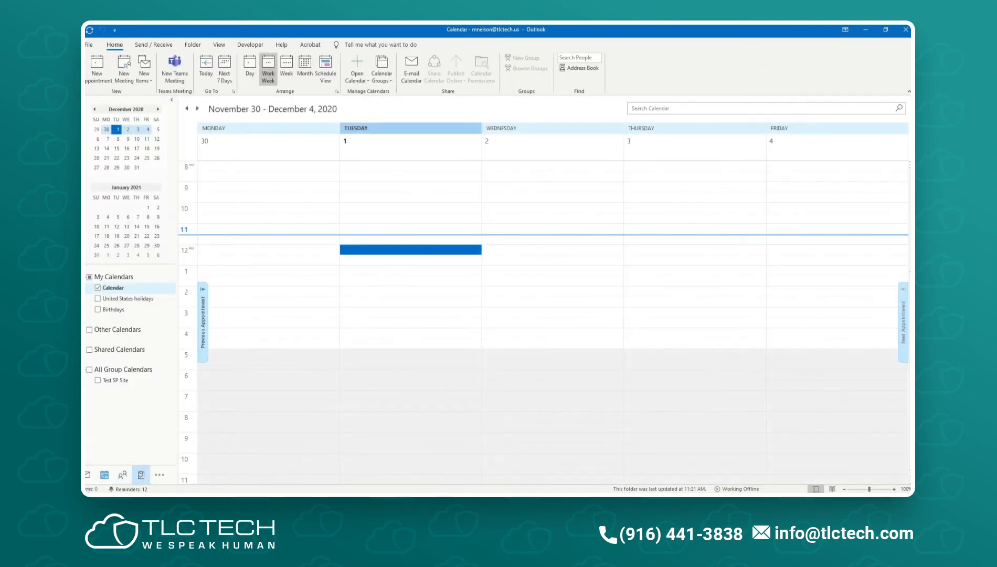
left_click(140, 475)
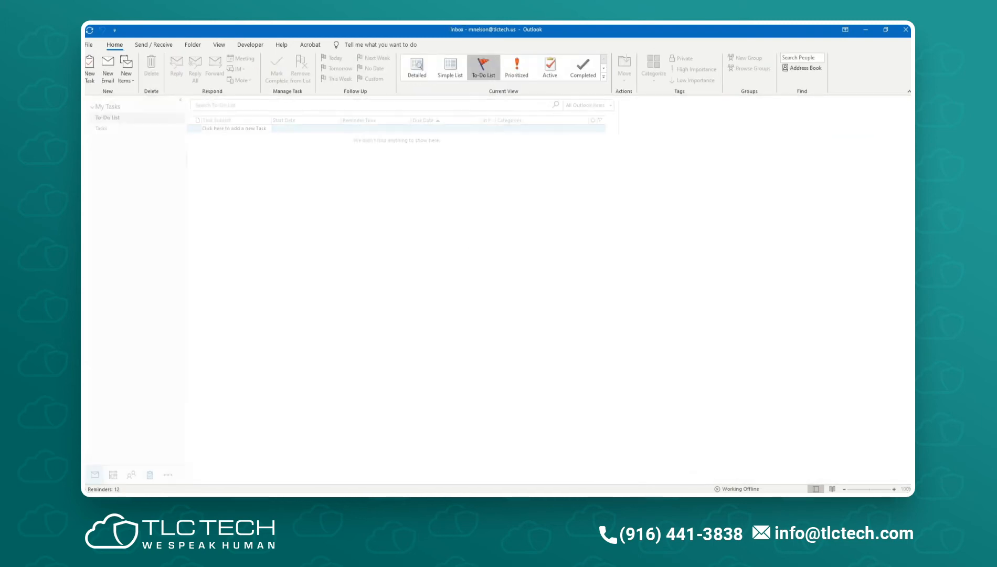
left_click(92, 121)
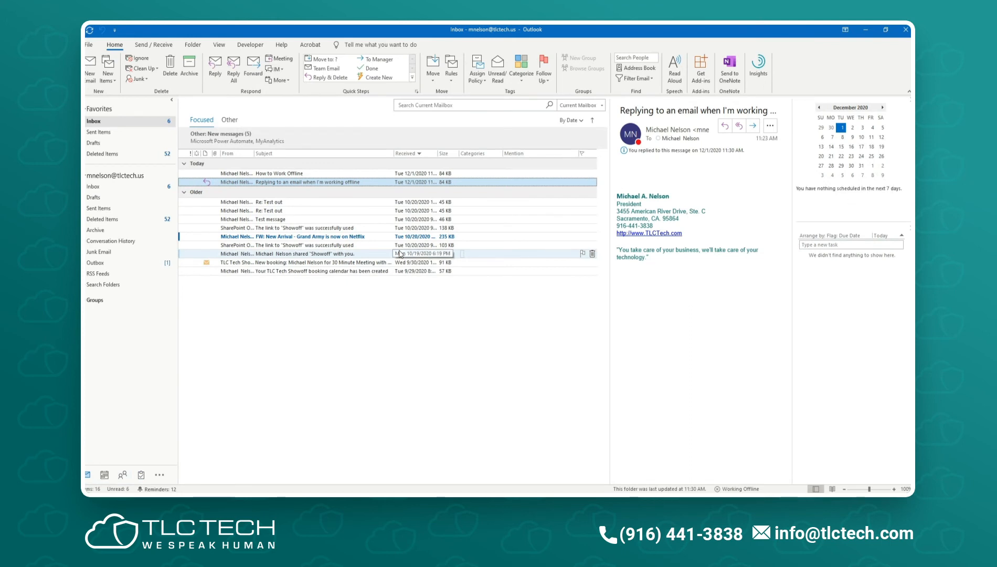
- Review the Showoff file-sharing and How to Work Offline messages in the inbox
left_click(293, 236)
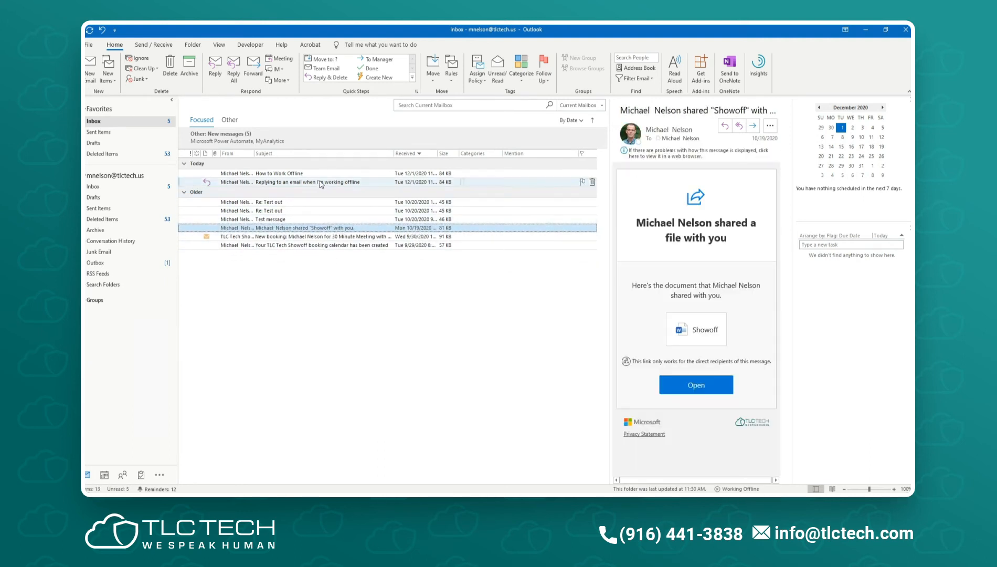
left_click(281, 173)
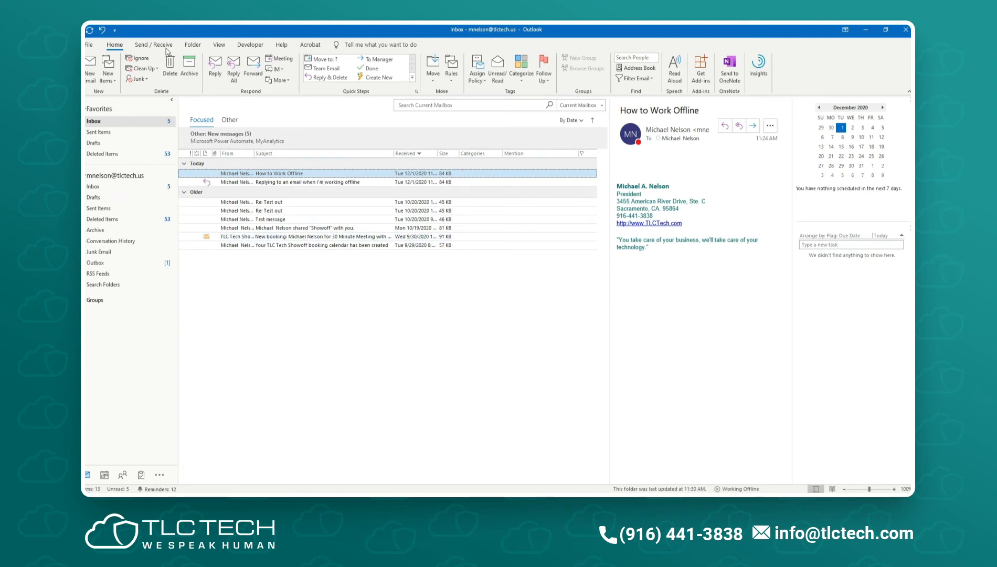
left_click(153, 44)
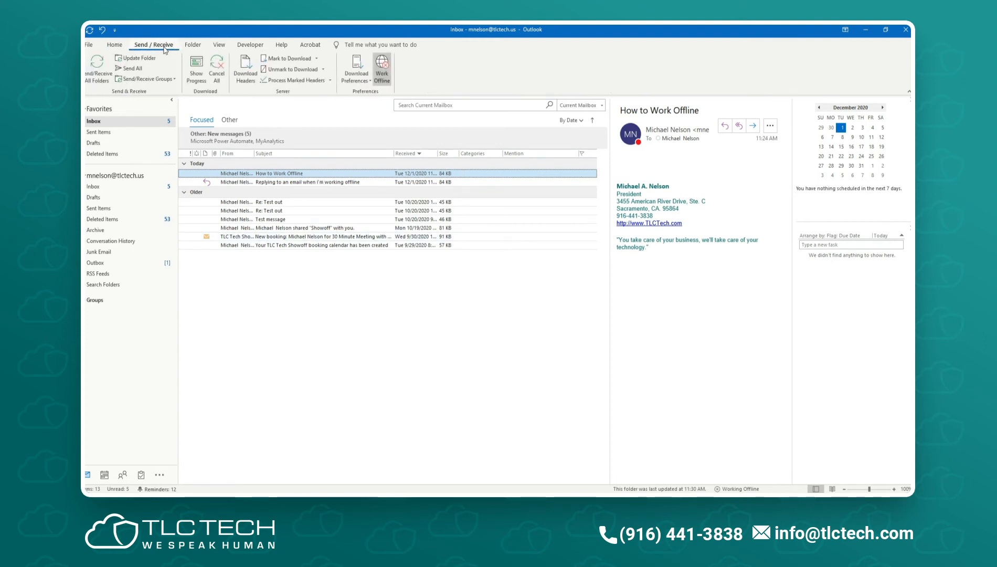
- Compose a new test email and send it into the Outbox while offline
left_click(115, 44)
type("Te")
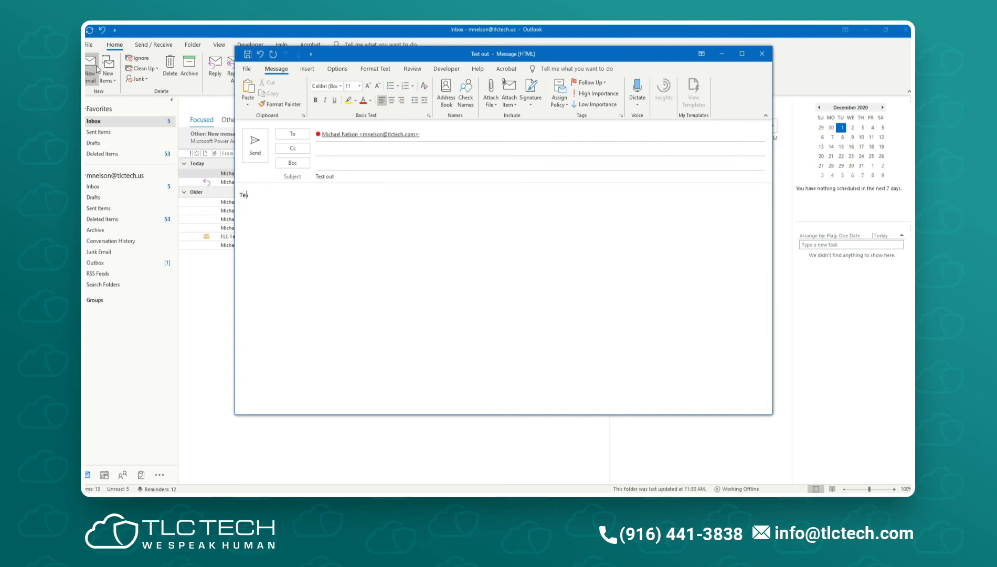
left_click(761, 53)
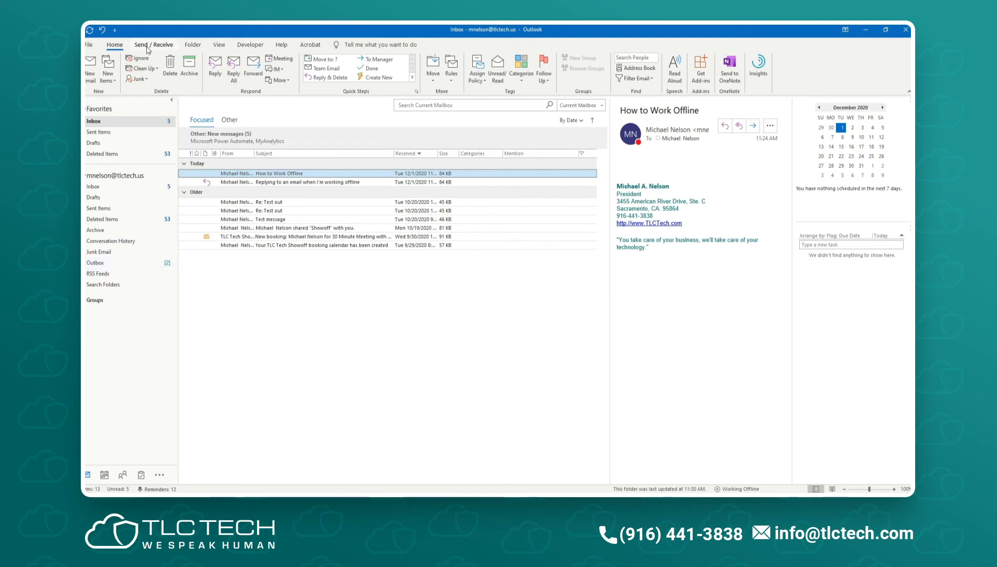
- Bring Outlook back online and view the arrived 'Test sent while offline' message
left_click(154, 44)
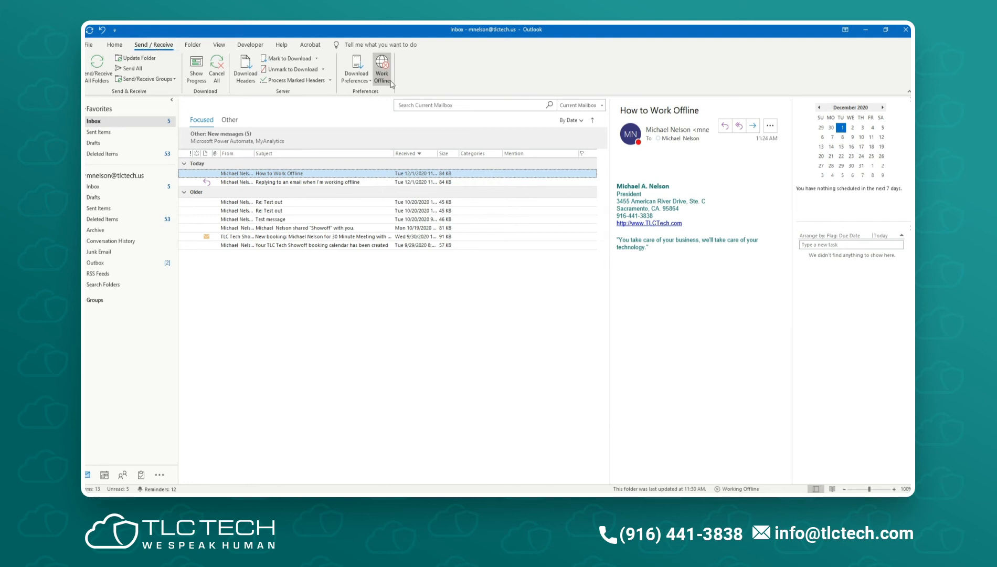
left_click(382, 67)
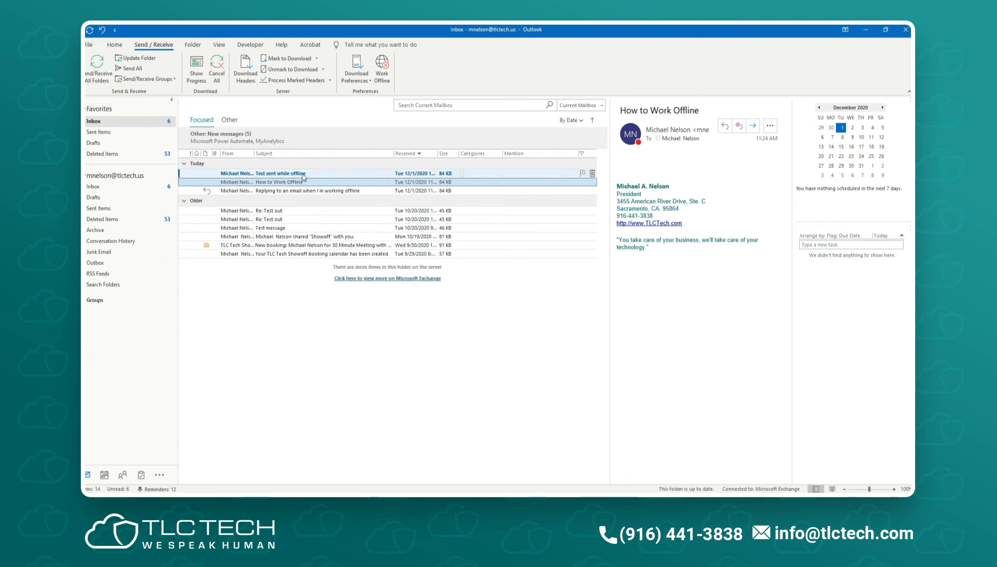
left_click(274, 174)
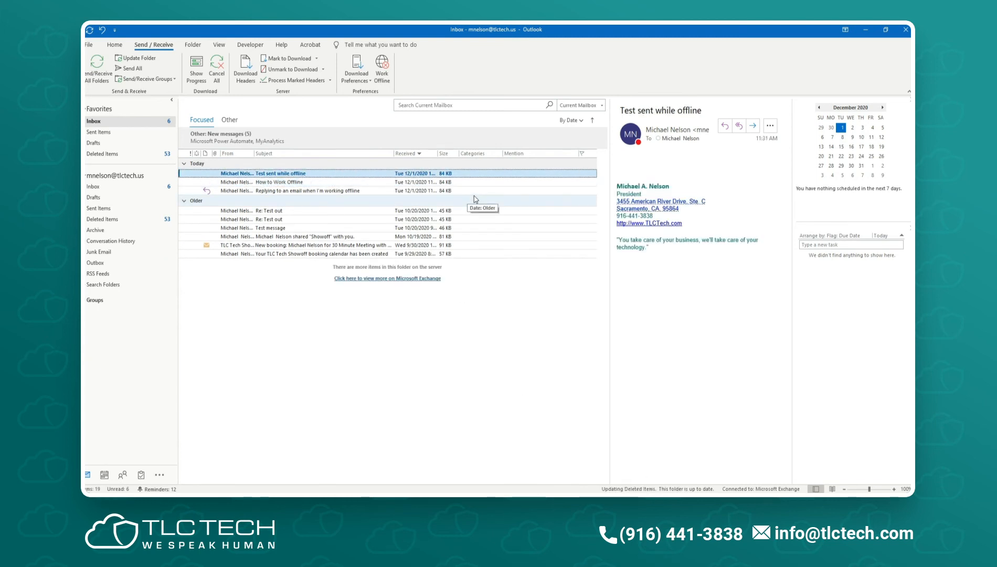